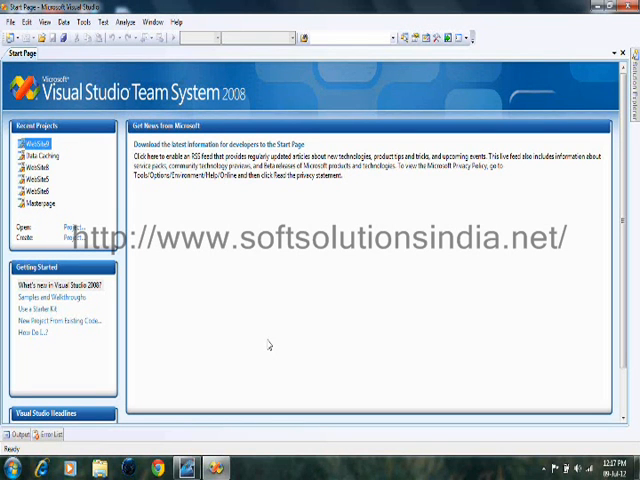
{"action": "mouse_move", "coordinate": [267, 344]}
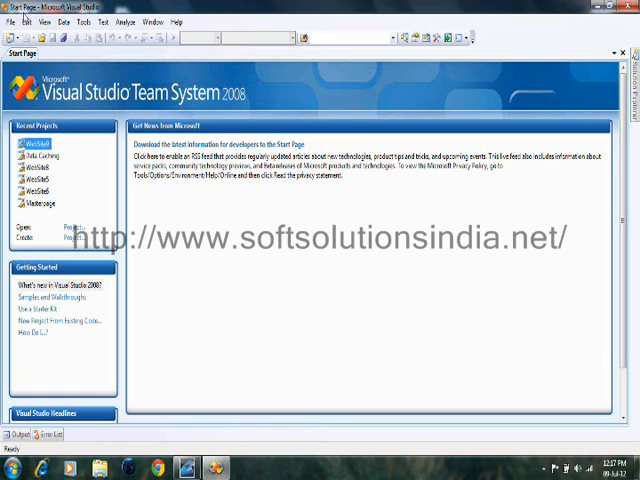
Start a new C# ASP.NET Web Site and select the location path to replace with C:\SoftSolutionsAjax.
{"action": "left_click", "coordinate": [12, 21]}
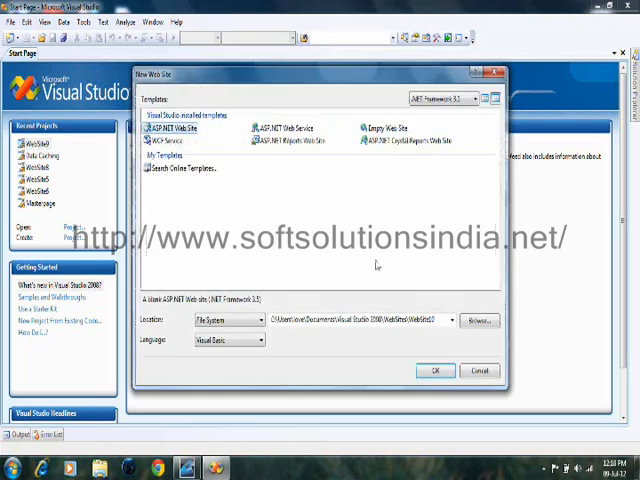
{"action": "triple_click", "coordinate": [360, 319]}
{"action": "type", "text": "C:\\SoftSolutionsAjax"}
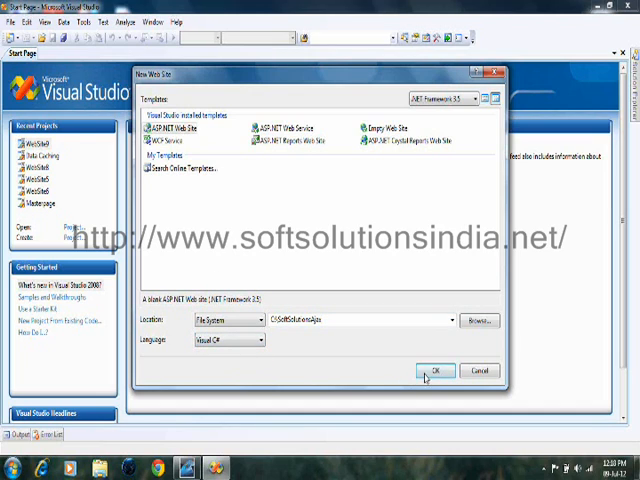
Create the SoftSolutionsAjax web site and show Default.aspx in Design view with the Toolbox.
{"action": "left_click", "coordinate": [436, 371]}
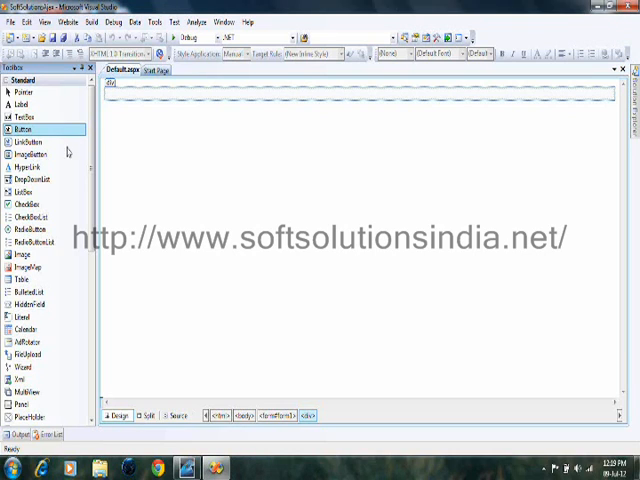
{"action": "mouse_move", "coordinate": [116, 147]}
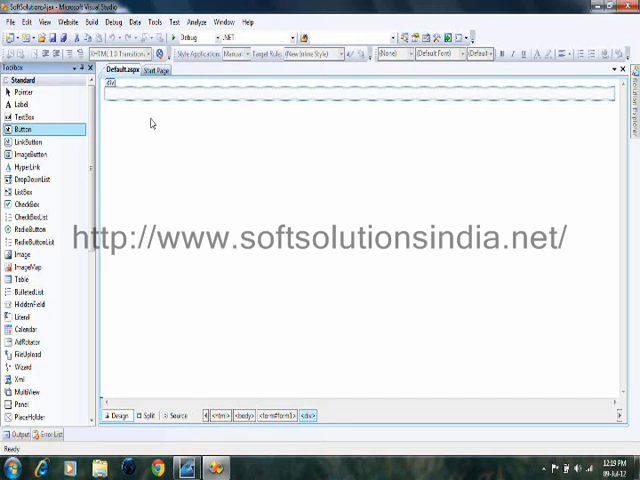
Add a button captioned 'Outside Ajax' and a label to Default.aspx.
{"action": "left_click_drag", "start_coordinate": [28, 129], "coordinate": [115, 97]}
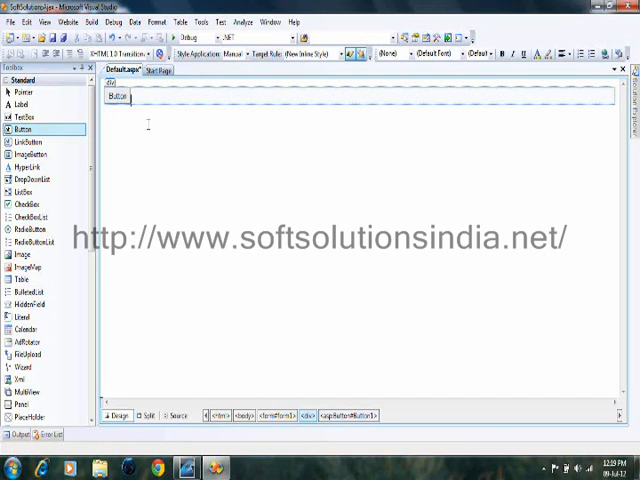
{"action": "left_click", "coordinate": [21, 104]}
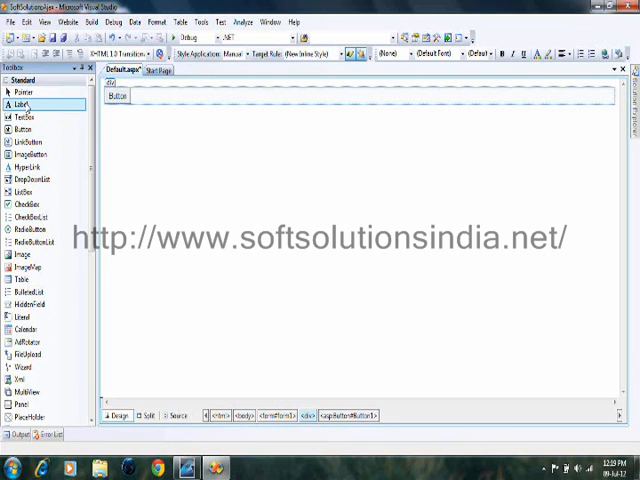
{"action": "right_click", "coordinate": [116, 96]}
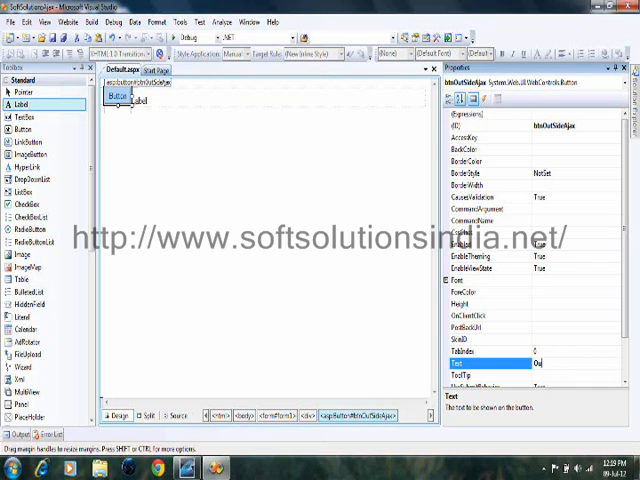
{"action": "type", "text": "Outside Ajax"}
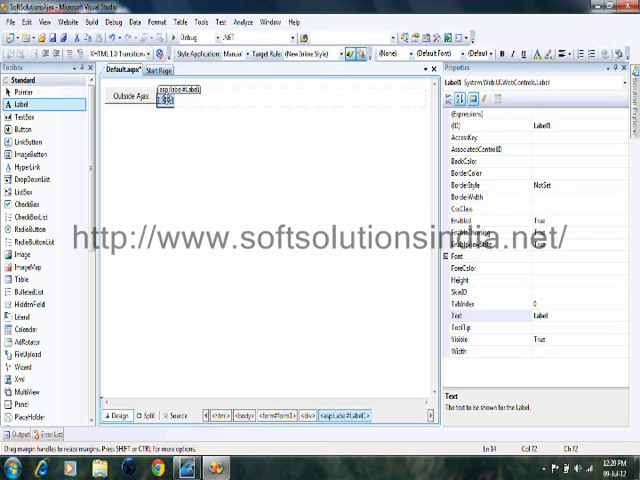
Rename the label's ID to lblOutSideAjax.
{"action": "right_click", "coordinate": [175, 97]}
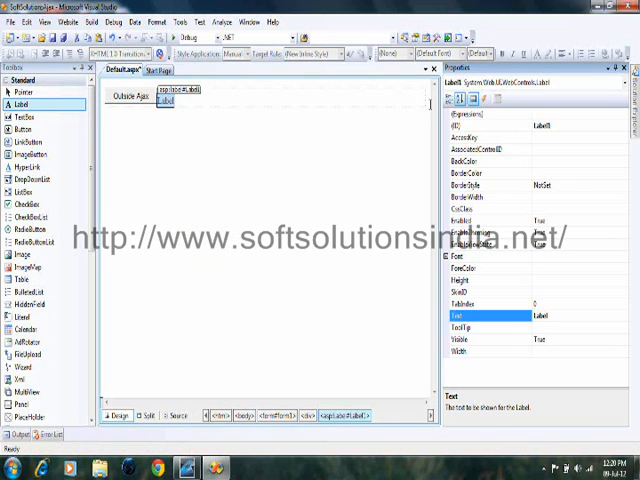
{"action": "left_click", "coordinate": [463, 125]}
{"action": "type", "text": "lblOut"}
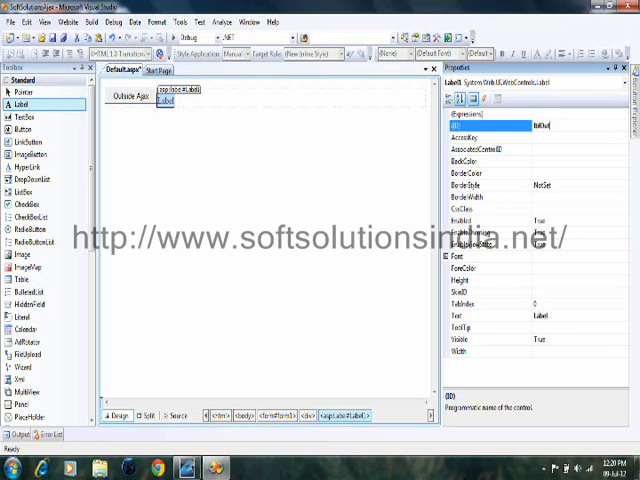
{"action": "type", "text": "SideAja"}
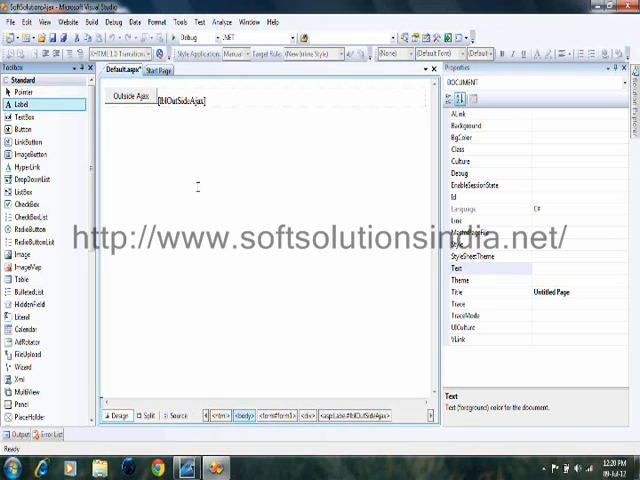
{"action": "mouse_move", "coordinate": [198, 187]}
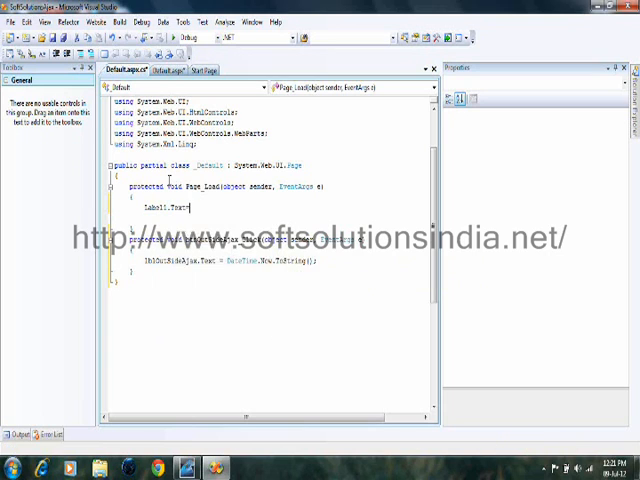
Set Label1 and lblOutSideAjax to DateTime.Now.ToString() in Page_Load and the button handler.
{"action": "type", "text": "DateTime.Now.ToString();"}
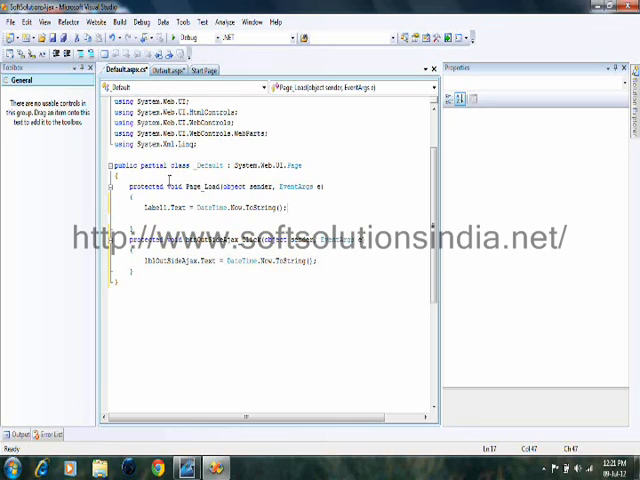
{"action": "mouse_move", "coordinate": [108, 216]}
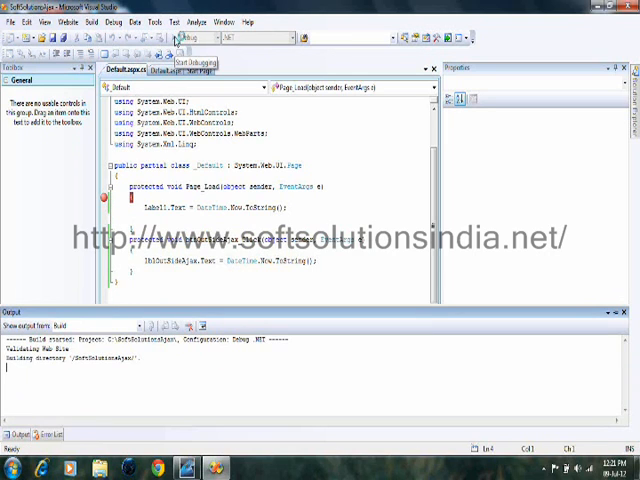
Start debugging and let Visual Studio enable debugging in Web.config.
{"action": "left_click", "coordinate": [177, 38]}
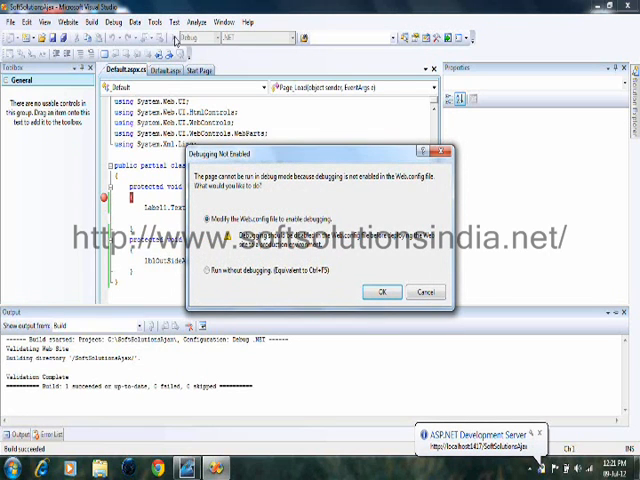
{"action": "left_click", "coordinate": [378, 291]}
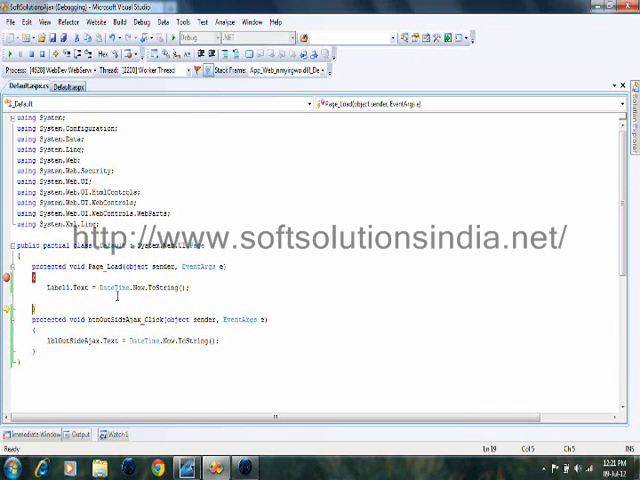
{"action": "mouse_move", "coordinate": [95, 288]}
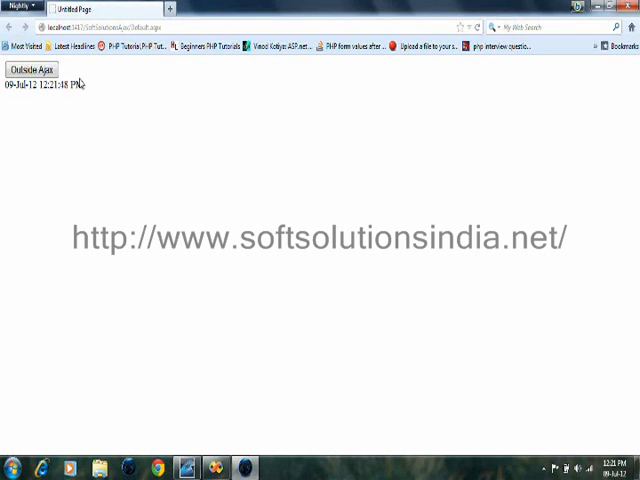
Click Outside Ajax, continue through the handler with F5, and post back again.
{"action": "left_click", "coordinate": [31, 69]}
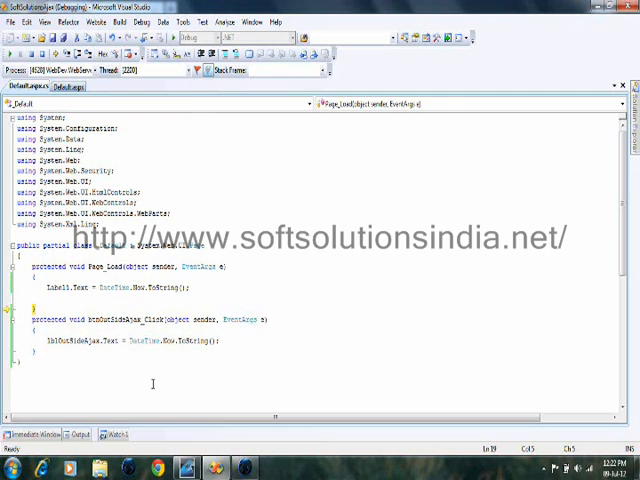
{"action": "key", "text": "F5"}
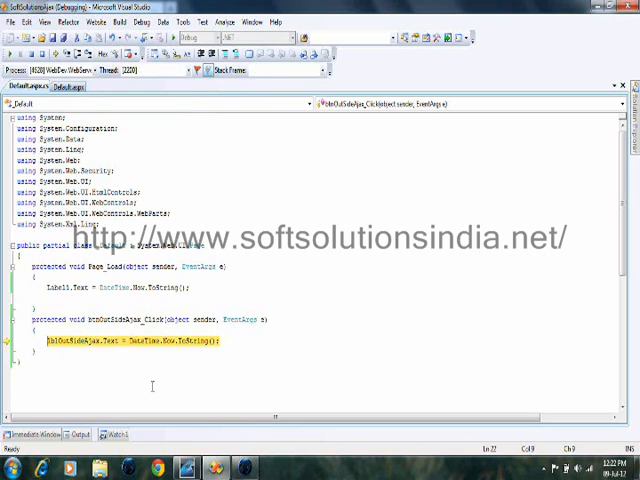
{"action": "mouse_move", "coordinate": [120, 343]}
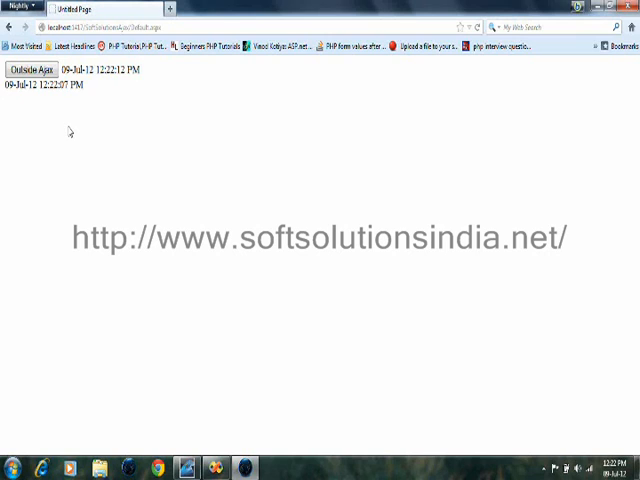
{"action": "left_click", "coordinate": [30, 70]}
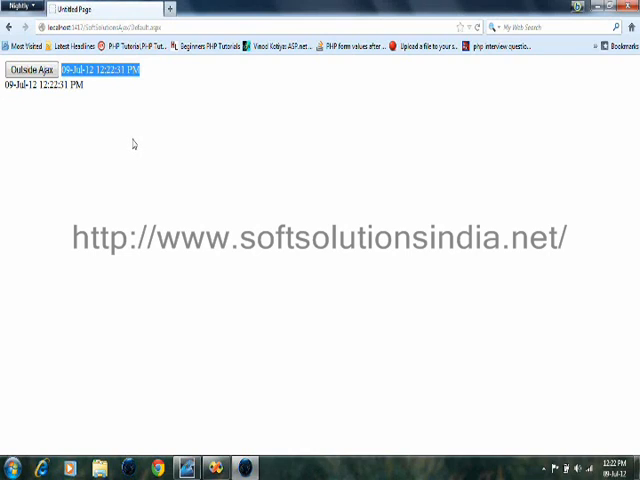
{"action": "mouse_move", "coordinate": [131, 143]}
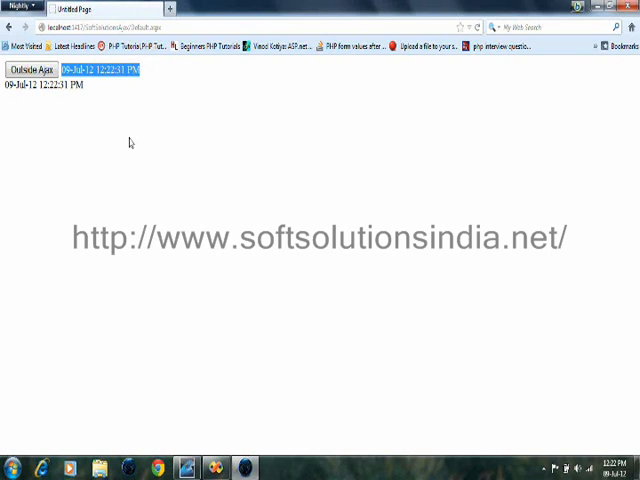
{"action": "mouse_move", "coordinate": [502, 54]}
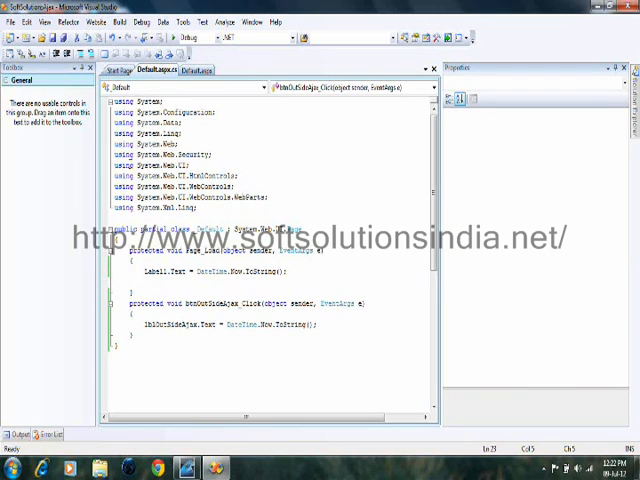
Switch from the code-behind to the Default.aspx Design view tab.
{"action": "left_click", "coordinate": [197, 70]}
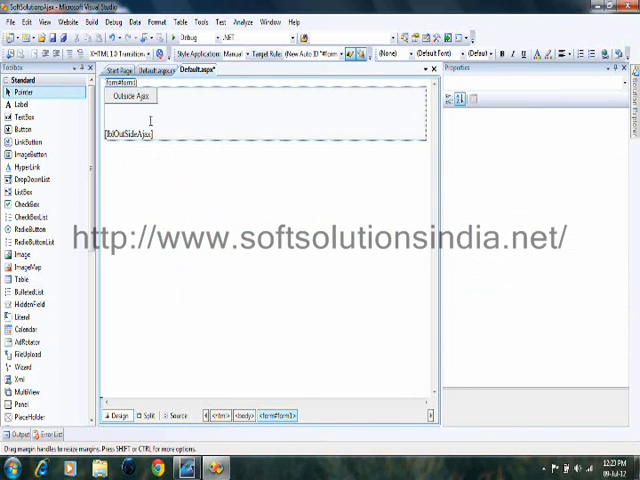
Place an 'Inside Ajax' button below lblOutSideAjax and add a label beside it.
{"action": "left_click", "coordinate": [157, 415]}
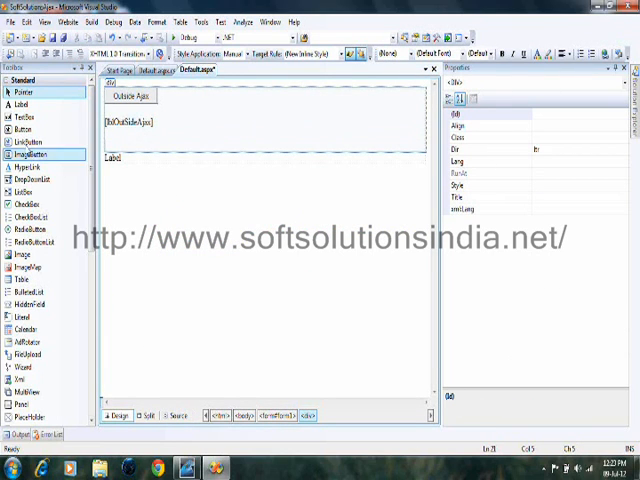
{"action": "right_click", "coordinate": [120, 147]}
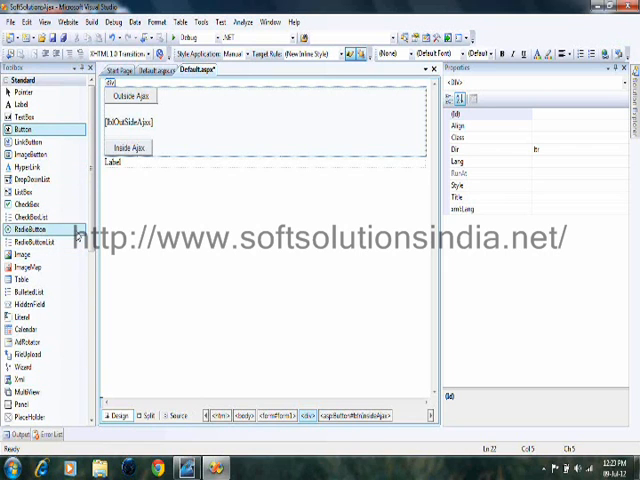
{"action": "scroll", "scroll_direction": "down", "scroll_amount": 3}
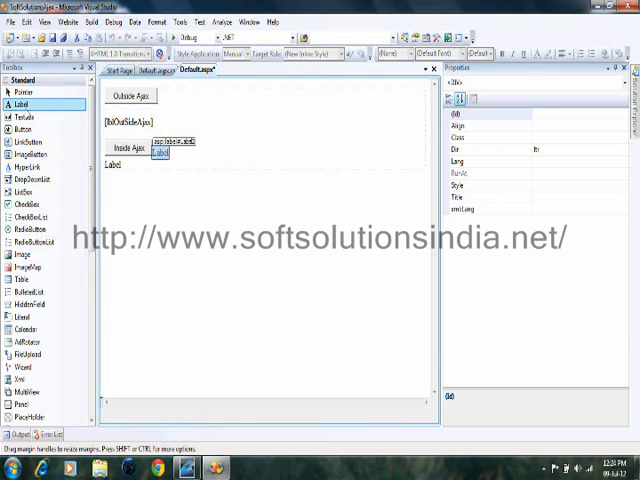
Set the new label's ID to lblInsideAjax in Properties.
{"action": "right_click", "coordinate": [160, 150]}
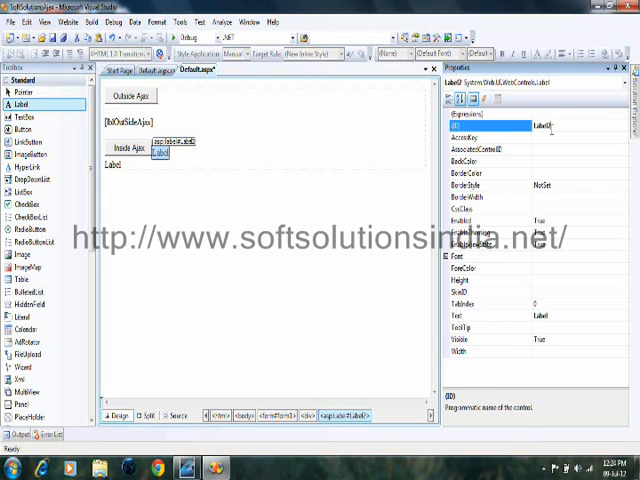
{"action": "type", "text": "lbl"}
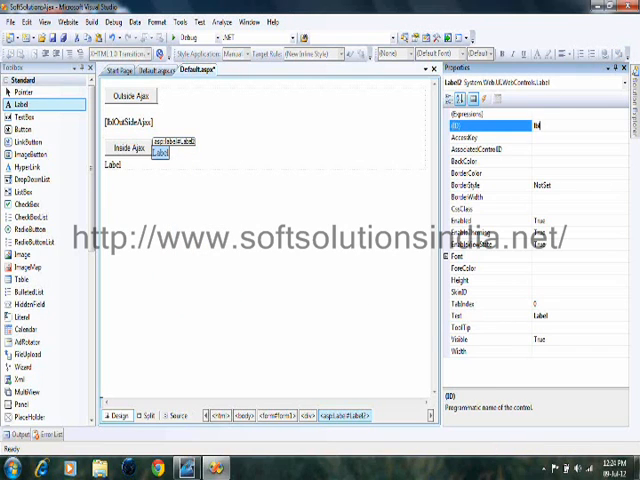
{"action": "type", "text": "lblInsideAjax"}
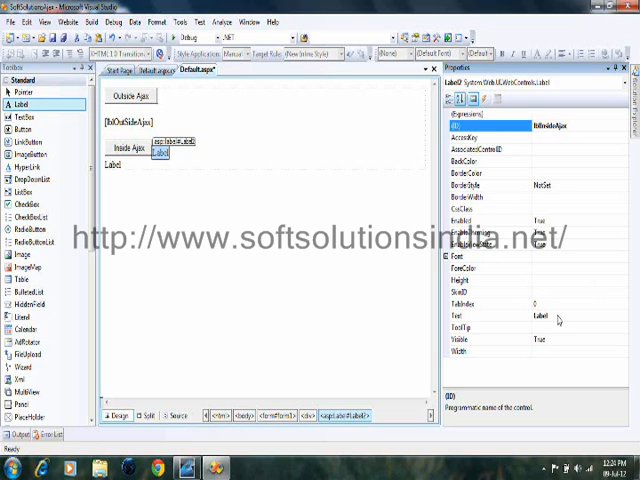
{"action": "left_click", "coordinate": [470, 317]}
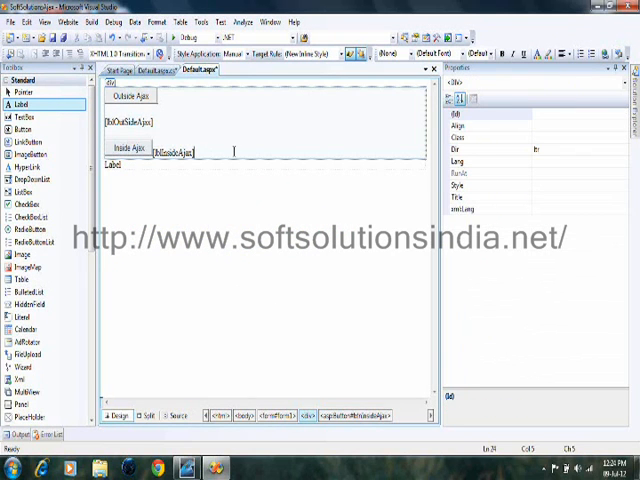
Drop ScriptManager1 from AJAX Extensions at the top of the form, above Outside Ajax.
{"action": "left_click", "coordinate": [129, 149]}
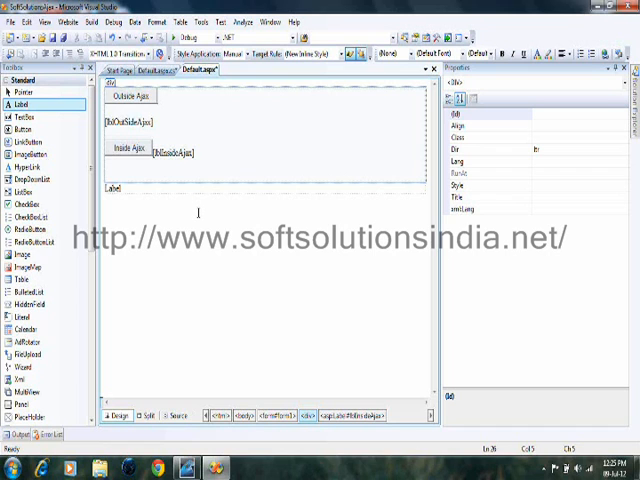
{"action": "left_click", "coordinate": [128, 97]}
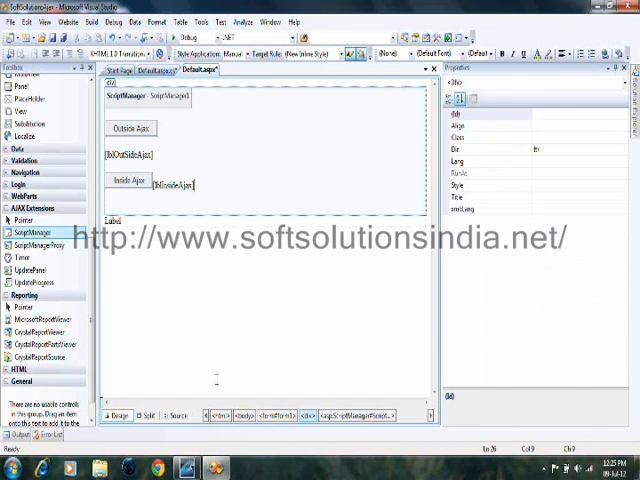
In Default.aspx source, wrap btnInsideAjax and lblInsideAjax in UpdatePanel upd1 with a ContentTemplate.
{"action": "left_click", "coordinate": [157, 415]}
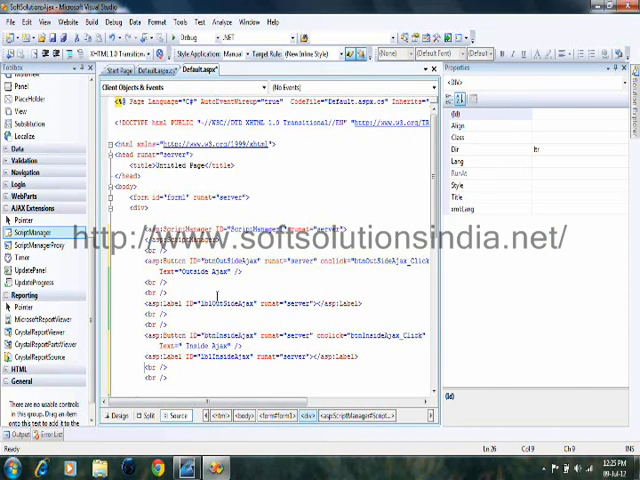
{"action": "scroll", "scroll_direction": "down", "scroll_amount": 3}
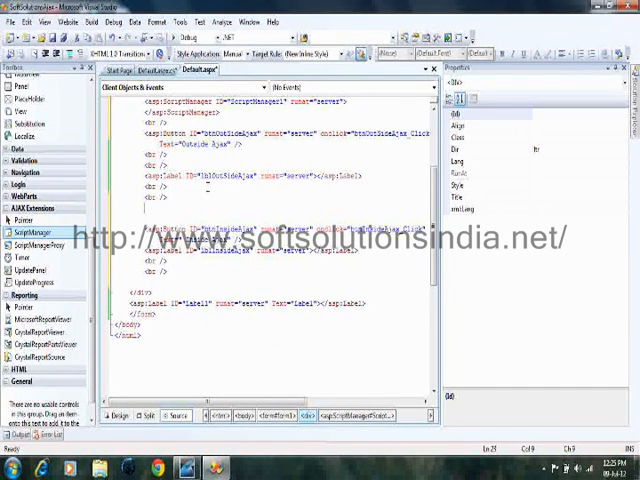
{"action": "type", "text": "asp:UpdatePanel ID=\"upd1\" runat=\"server\">"}
{"action": "type", "text": "<ContentTemplate>"}
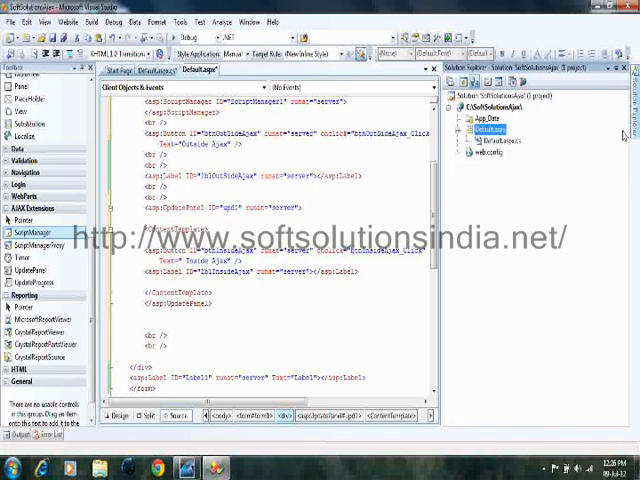
View Default.aspx in the browser from Solution Explorer's context menu.
{"action": "right_click", "coordinate": [490, 128]}
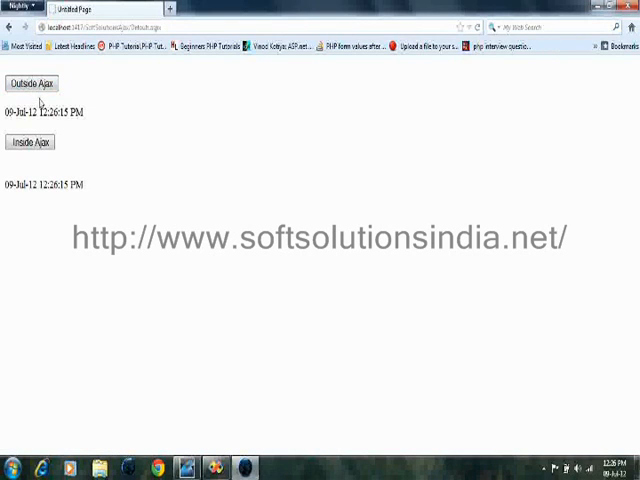
Click Outside Ajax to post back the whole page, refreshing both times.
{"action": "left_click", "coordinate": [30, 83]}
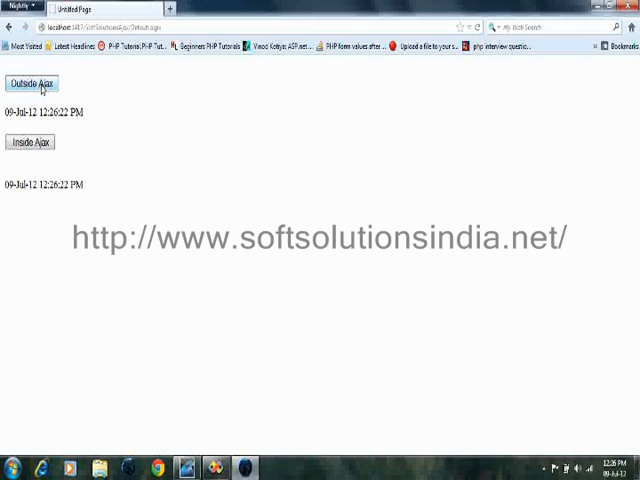
{"action": "left_click", "coordinate": [30, 83]}
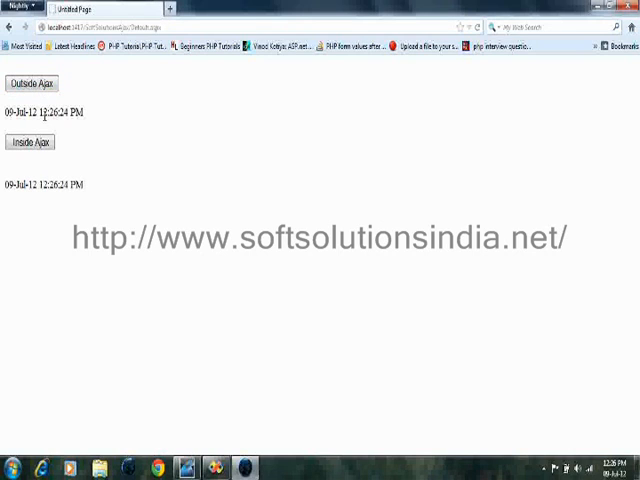
Click Inside Ajax repeatedly, confirming only its own timestamp changes (12:26:43 PM).
{"action": "left_click", "coordinate": [29, 142]}
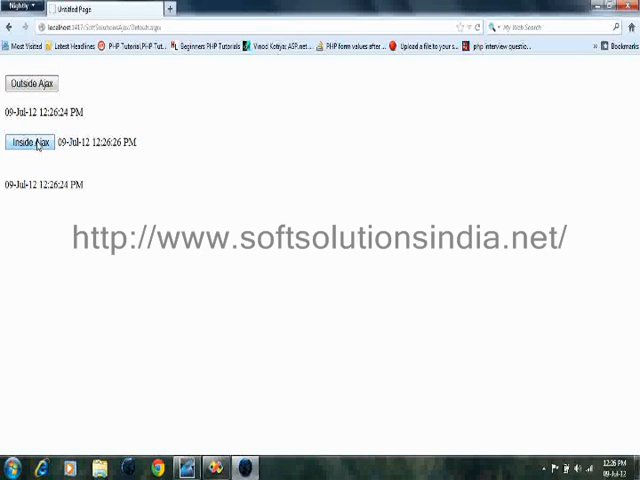
{"action": "left_click", "coordinate": [33, 143]}
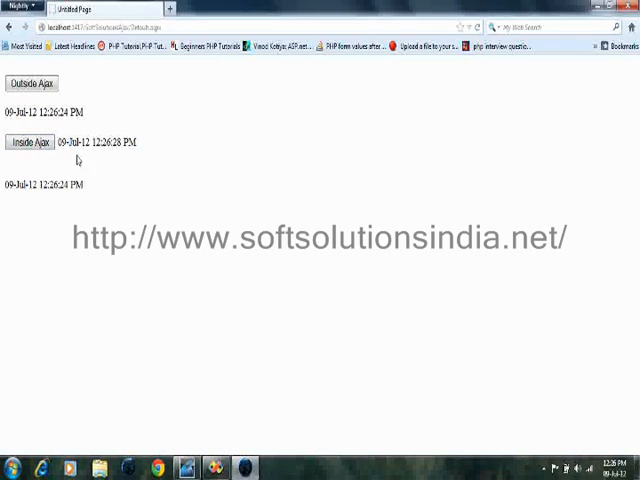
{"action": "double_click", "coordinate": [103, 143]}
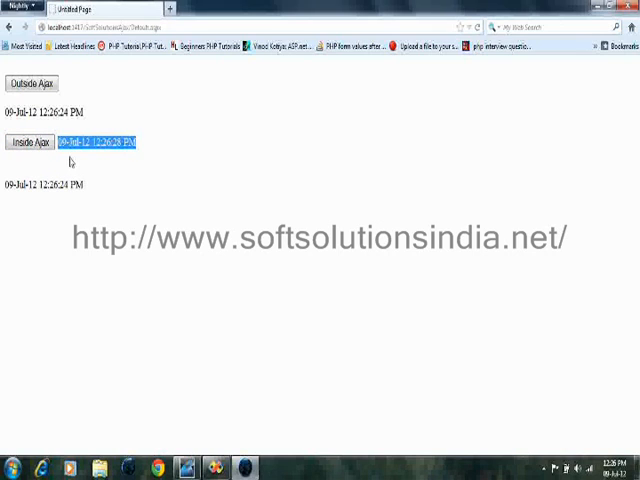
{"action": "left_click", "coordinate": [30, 143]}
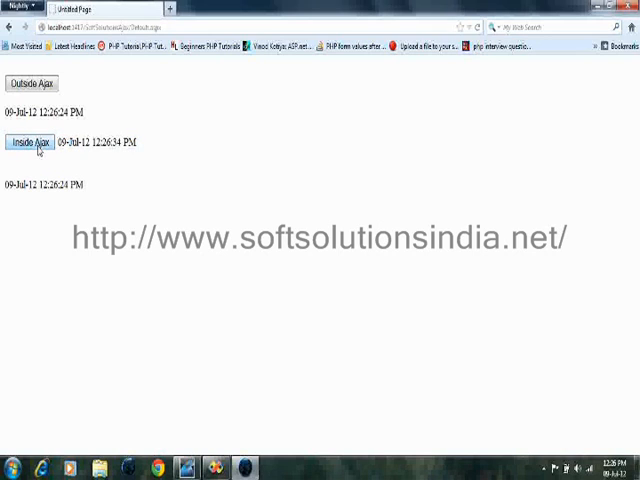
{"action": "left_click", "coordinate": [29, 142]}
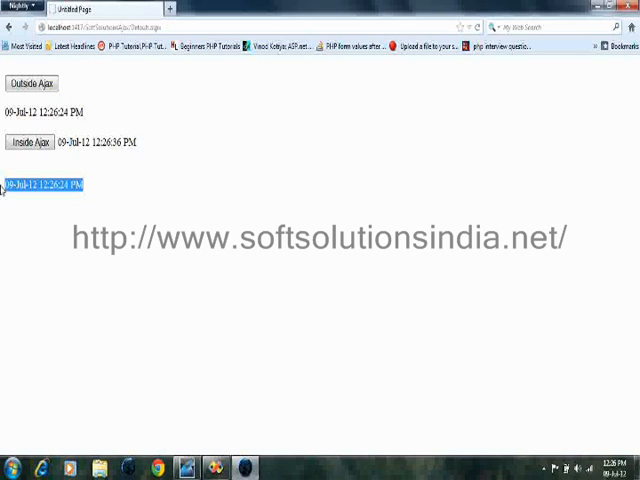
{"action": "left_click", "coordinate": [31, 143]}
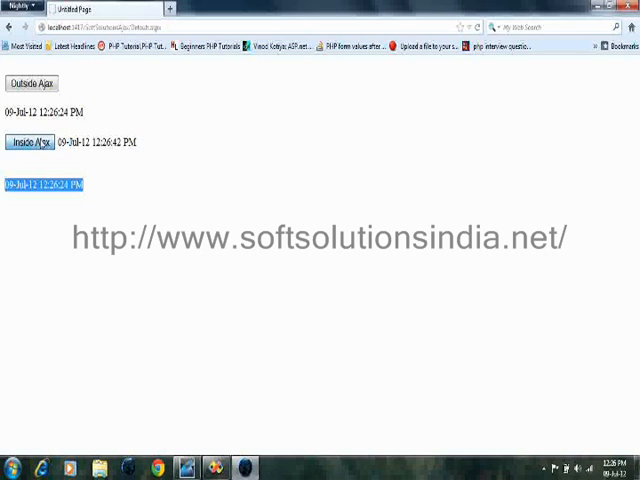
{"action": "left_click", "coordinate": [30, 142]}
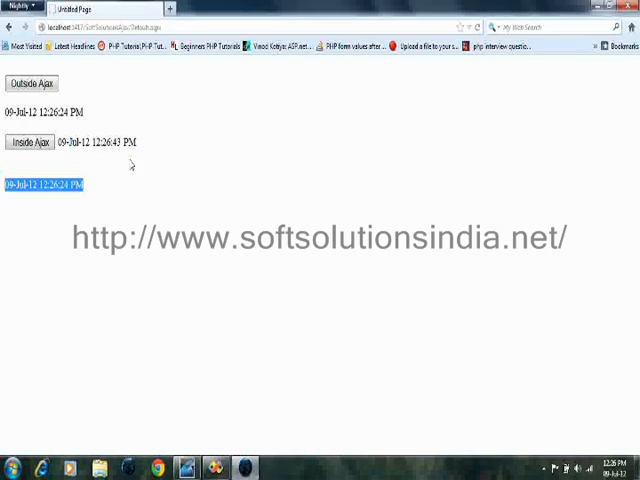